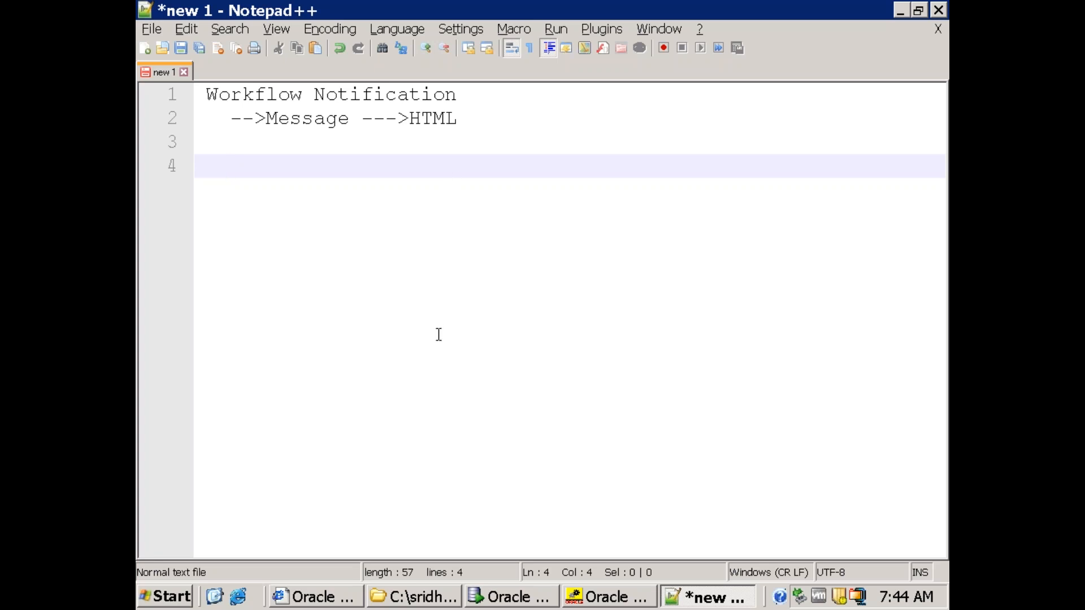
pyautogui.moveTo(467, 550)
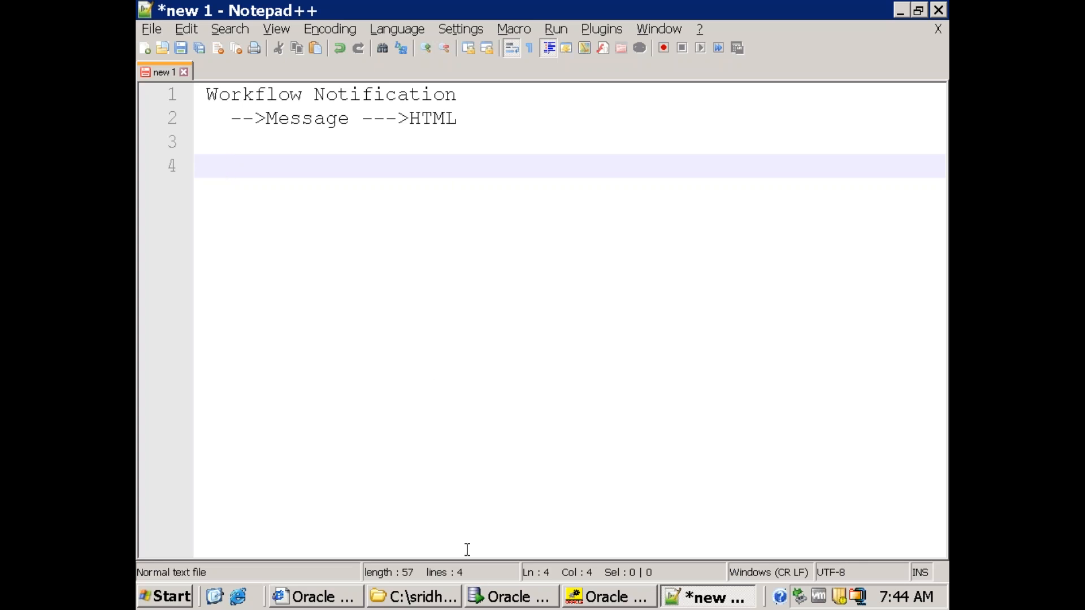
# Bring up the InvokeWF3EmpHTML.sql script in Oracle SQL Developer
pyautogui.click(511, 597)
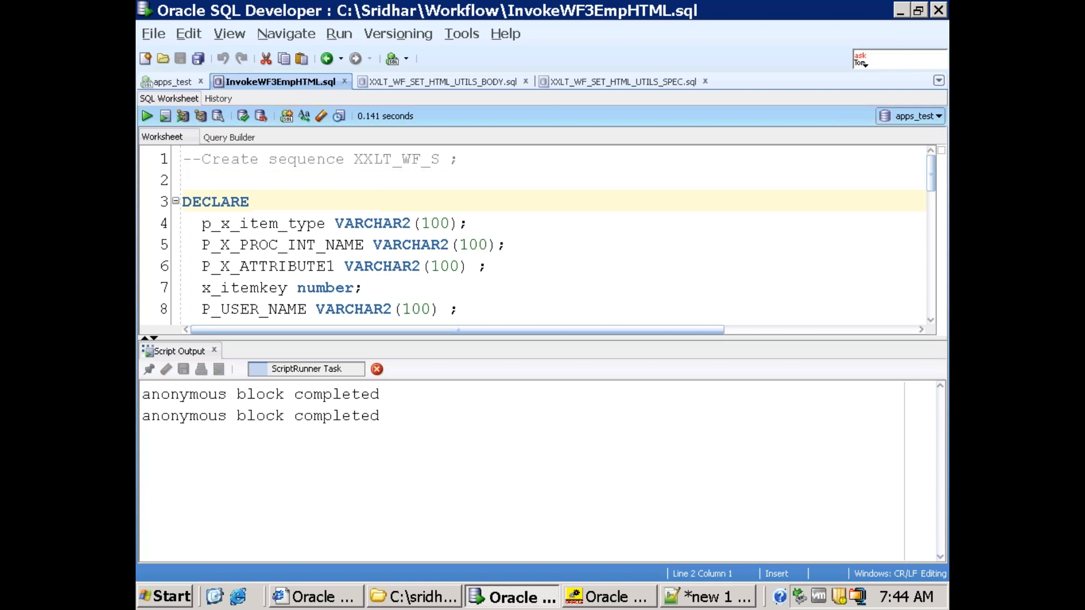
# Show the Oracle Applications home page worklist with the three XXEMPHTMLMSG notifications
pyautogui.click(146, 116)
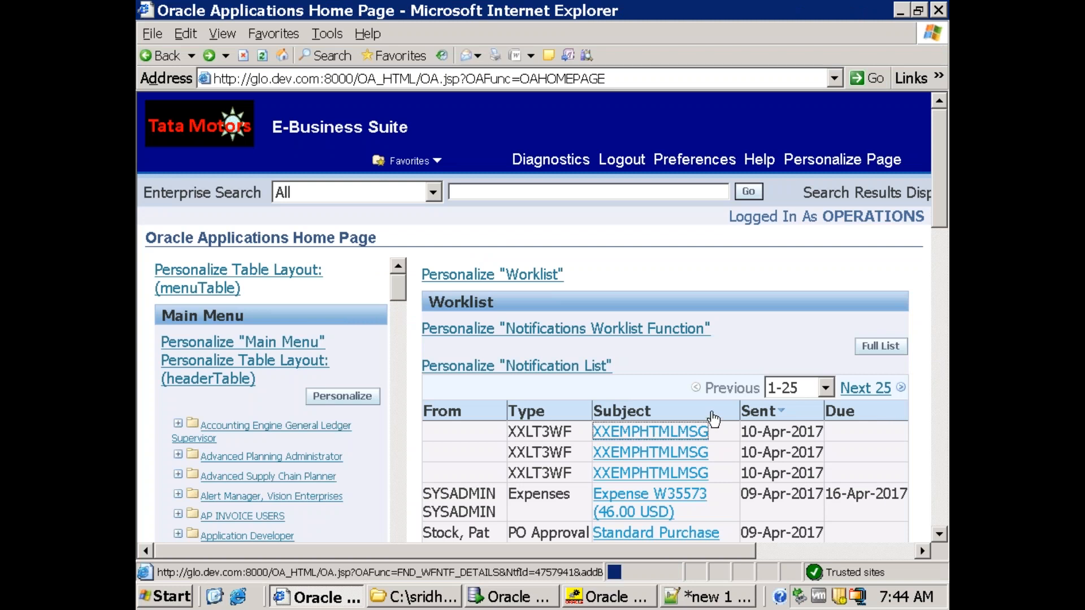
# Open an XXEMPHTMLMSG notification and scroll through its EMPNO, ENAME, JOB employee table
pyautogui.click(650, 431)
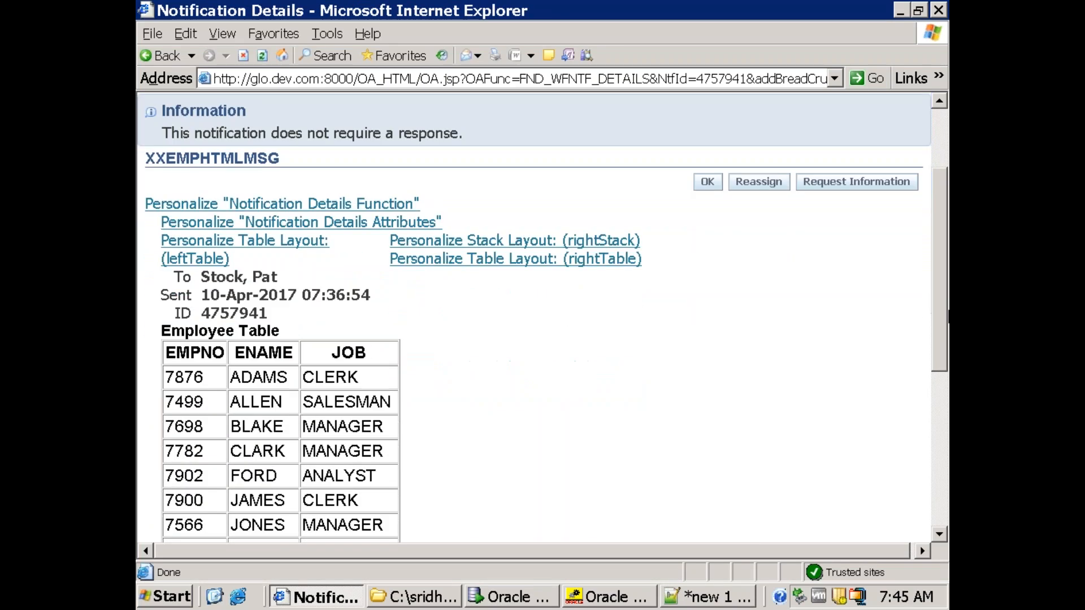
pyautogui.scroll(-3)
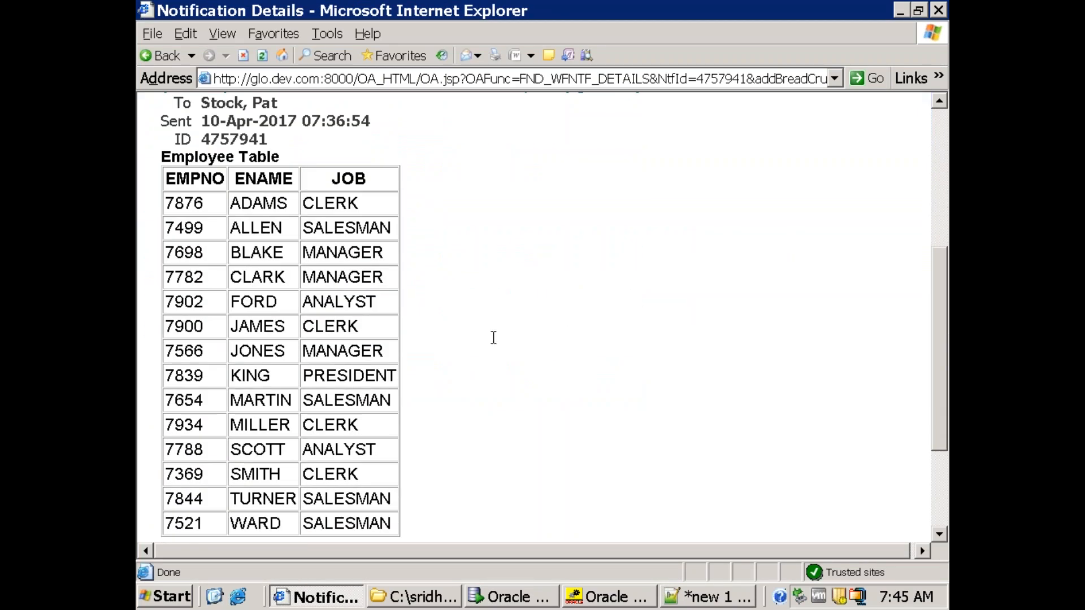
pyautogui.scroll(-3)
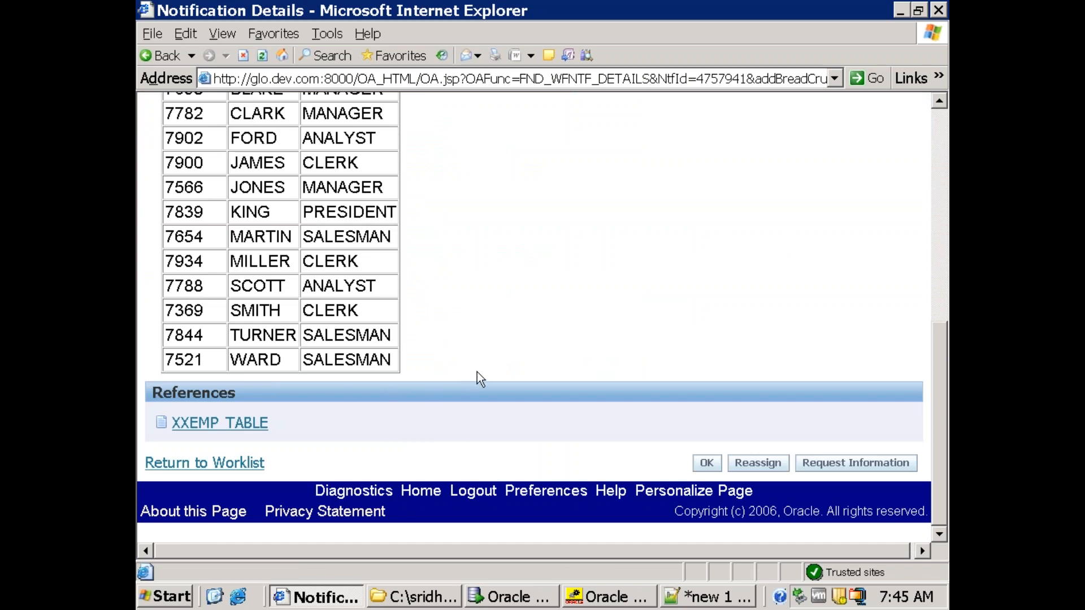
pyautogui.moveTo(628, 588)
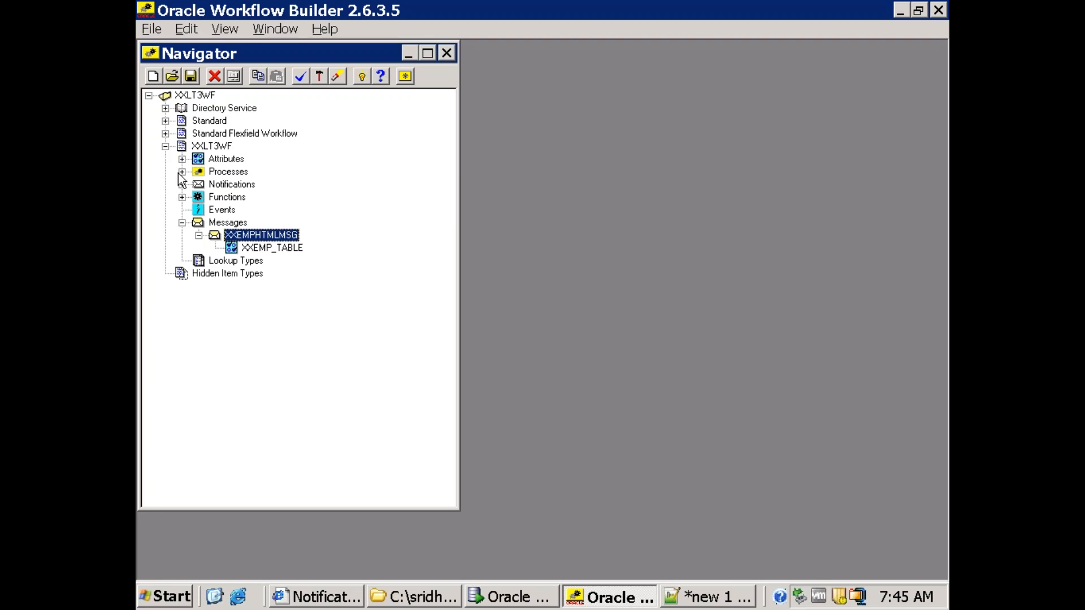
# Open the XXEMPHTMLPROC process diagram from the item type's Processes branch
pyautogui.click(181, 171)
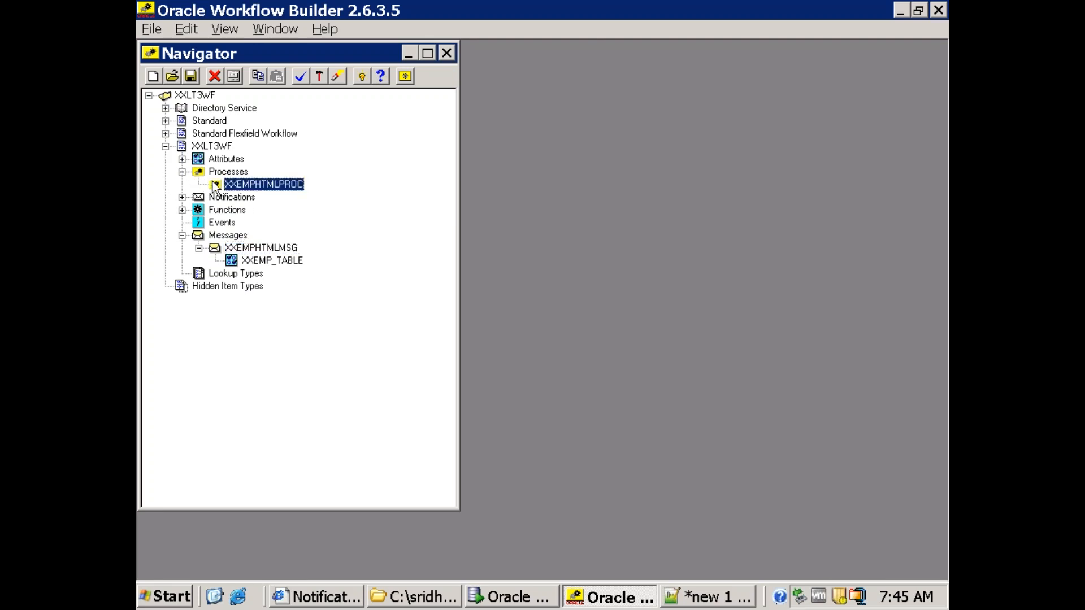
pyautogui.doubleClick(263, 184)
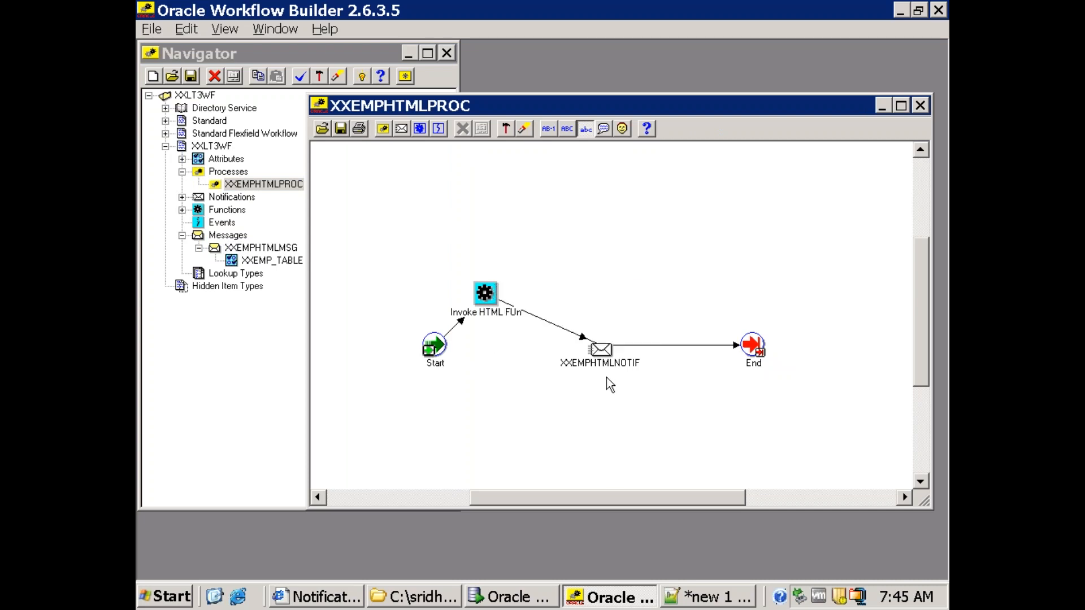
pyautogui.moveTo(725, 370)
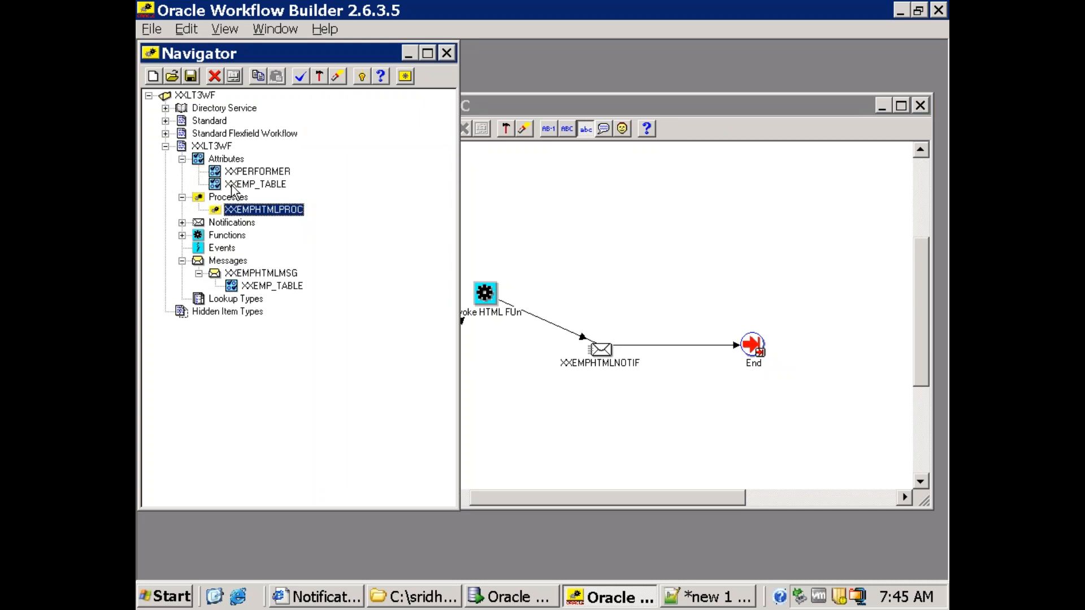
pyautogui.moveTo(224, 189)
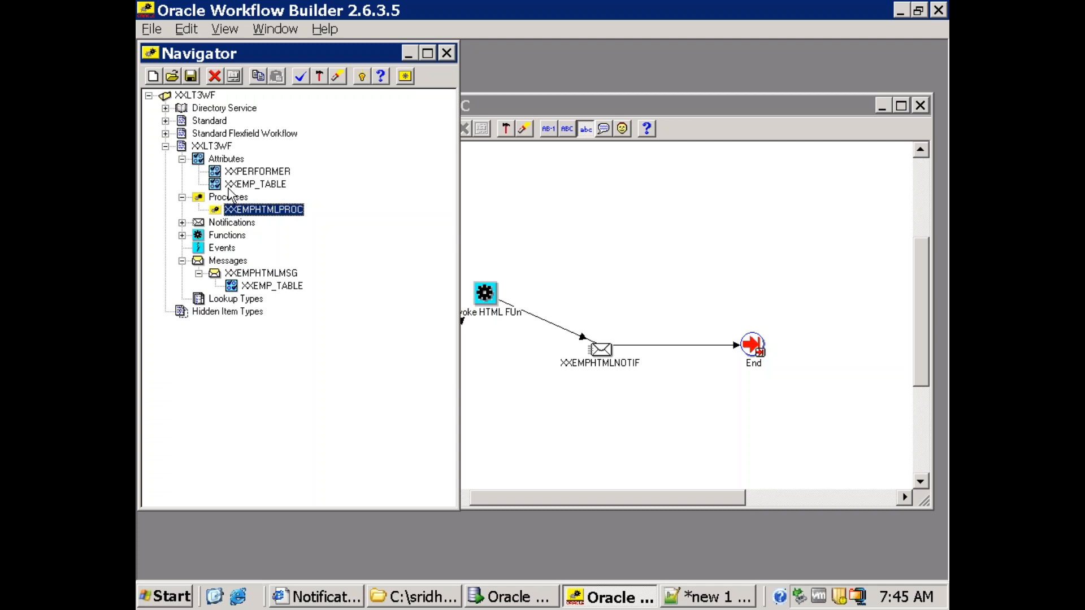
pyautogui.moveTo(247, 197)
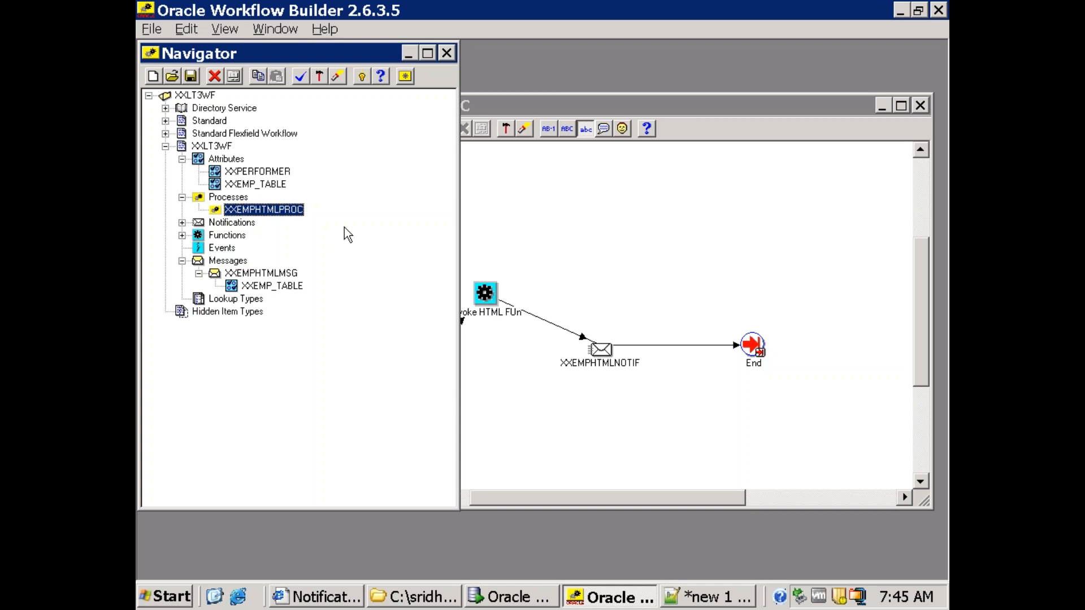
pyautogui.moveTo(235, 195)
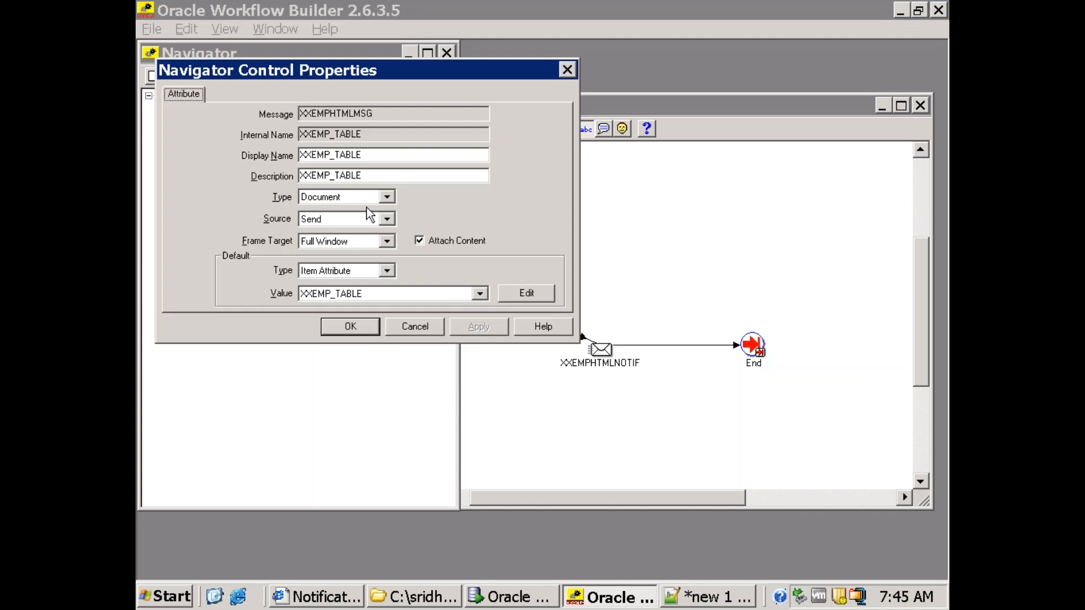
pyautogui.moveTo(290, 213)
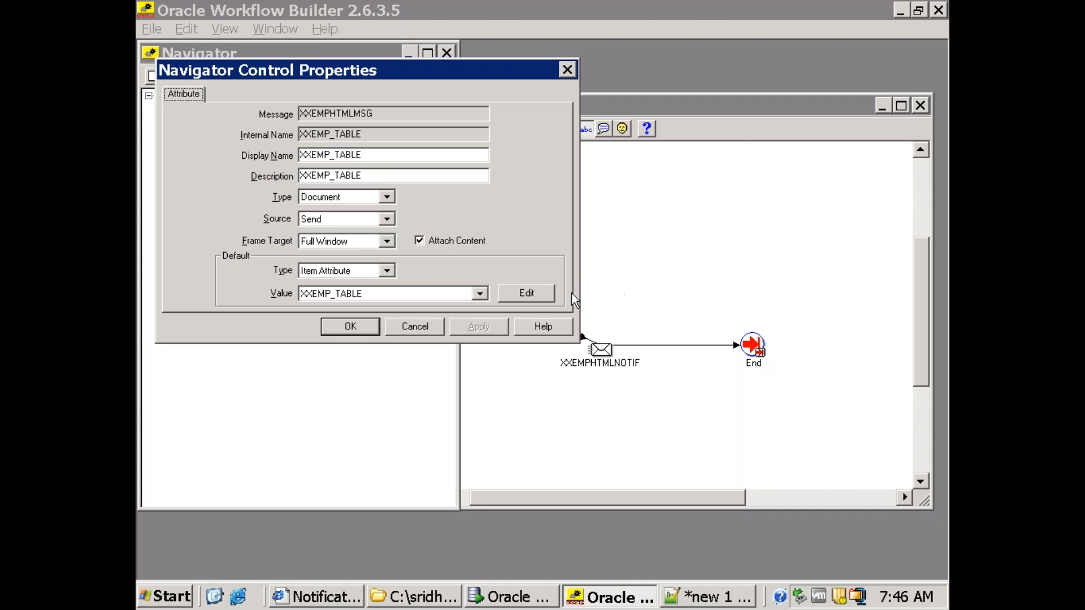
pyautogui.moveTo(419, 249)
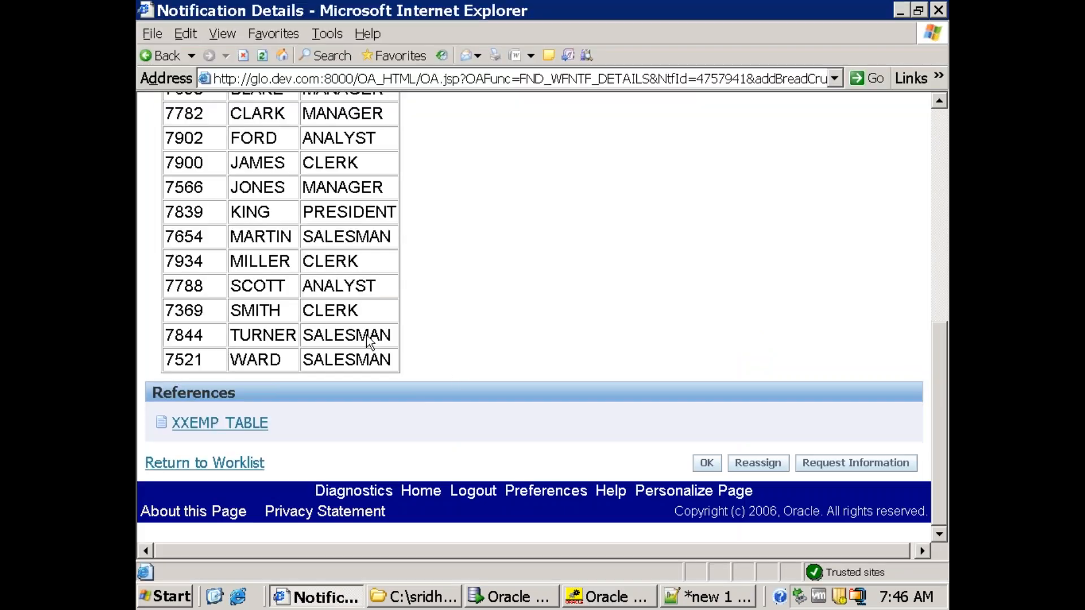
pyautogui.moveTo(289, 292)
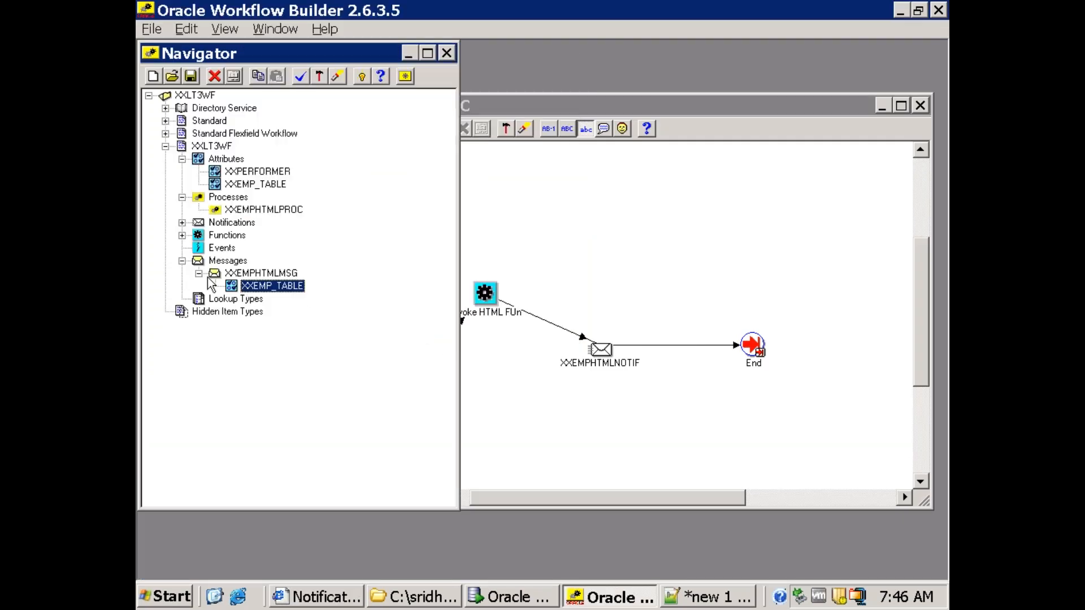
# Review the XXEMPHTMLMSG message's HTML body containing &XXEMP_TABLE, closing without changes
pyautogui.doubleClick(261, 272)
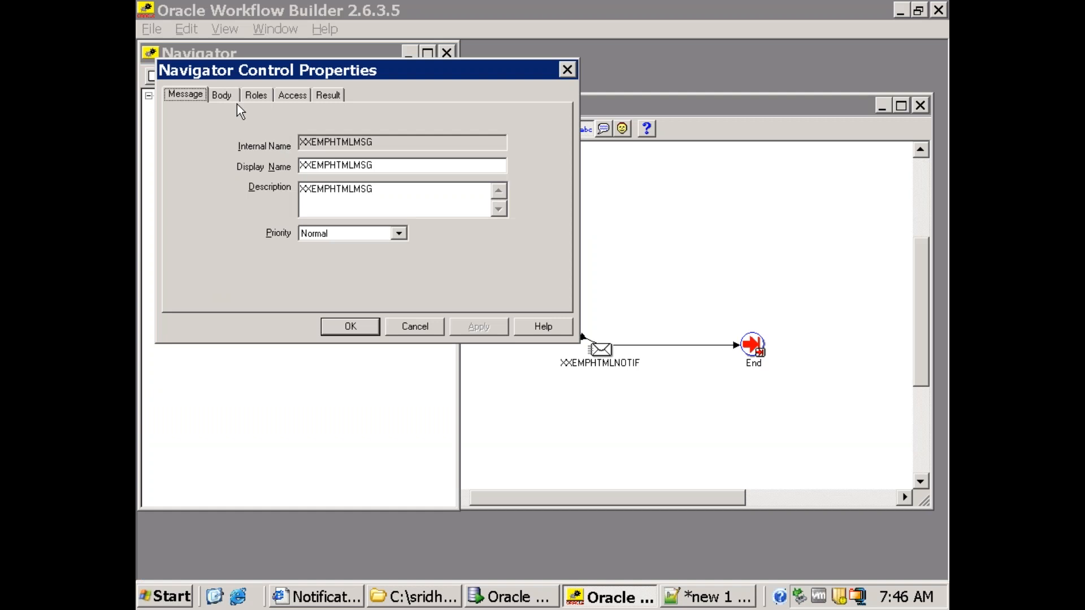
pyautogui.click(222, 95)
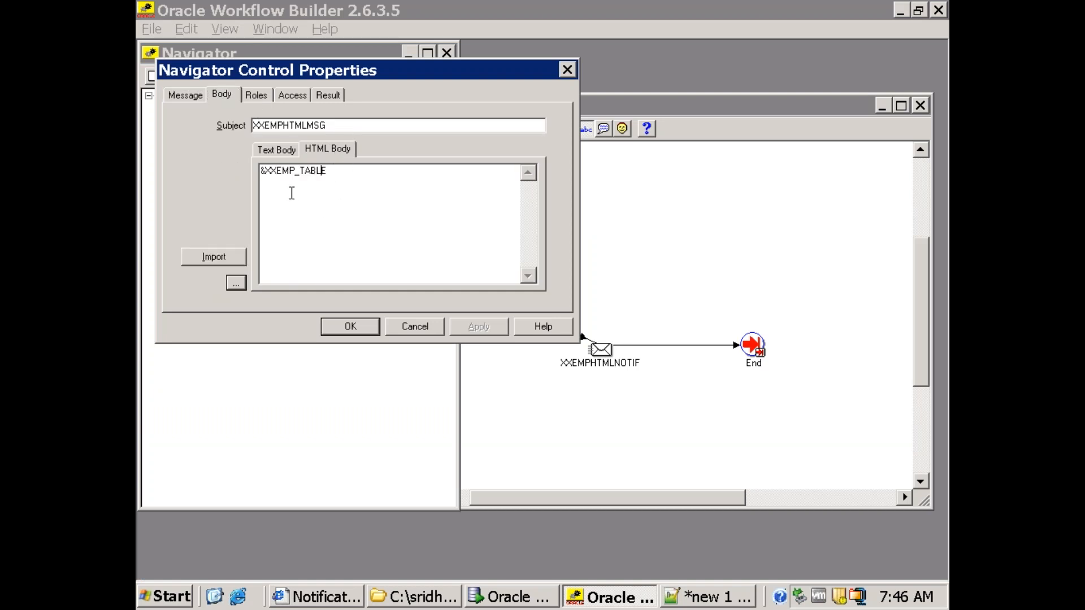
pyautogui.moveTo(410, 327)
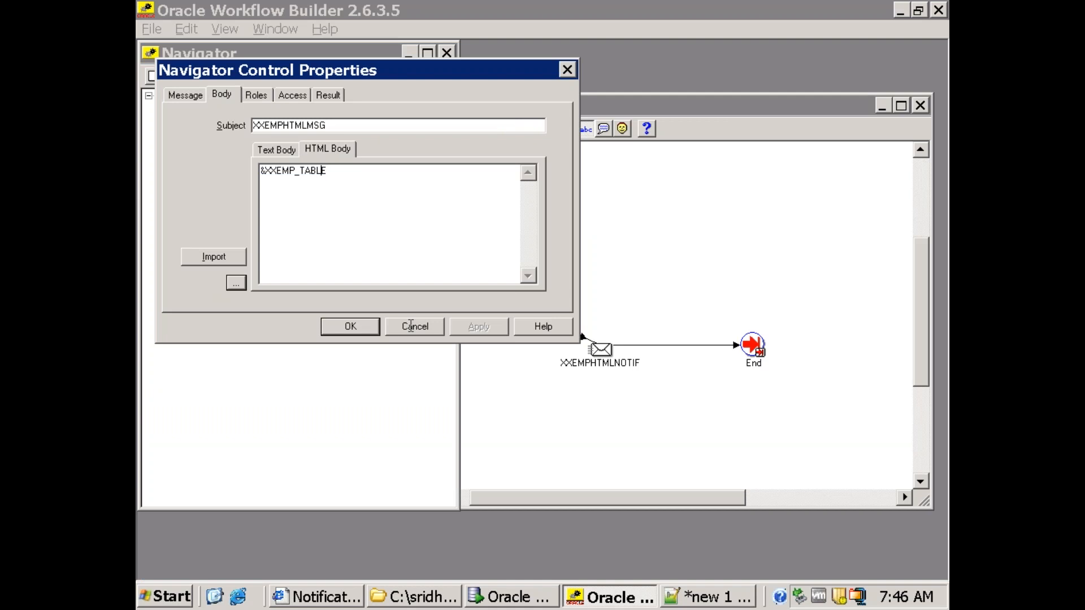
pyautogui.click(414, 326)
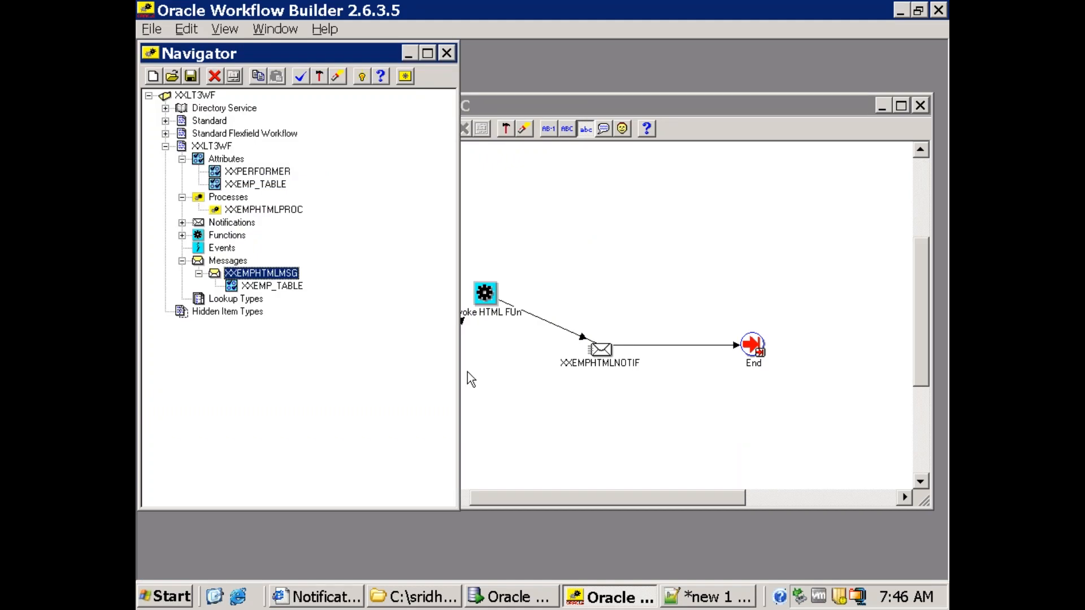
pyautogui.moveTo(502, 385)
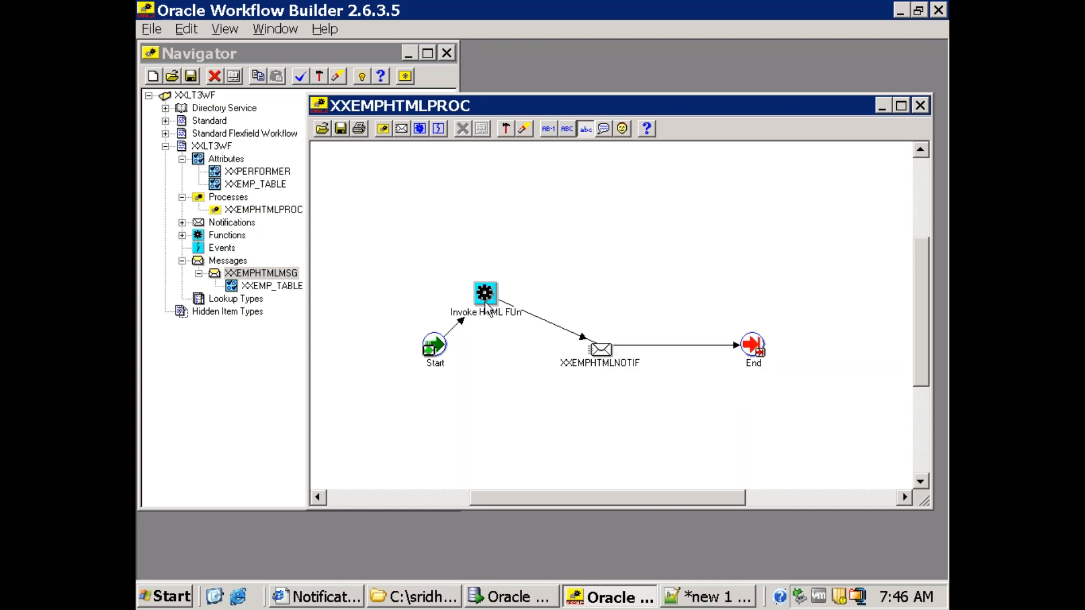
# Open the Invoke HTML FUn activity and view the XXLT_WF_SET_HTML_UTILS spec and body scripts
pyautogui.doubleClick(484, 290)
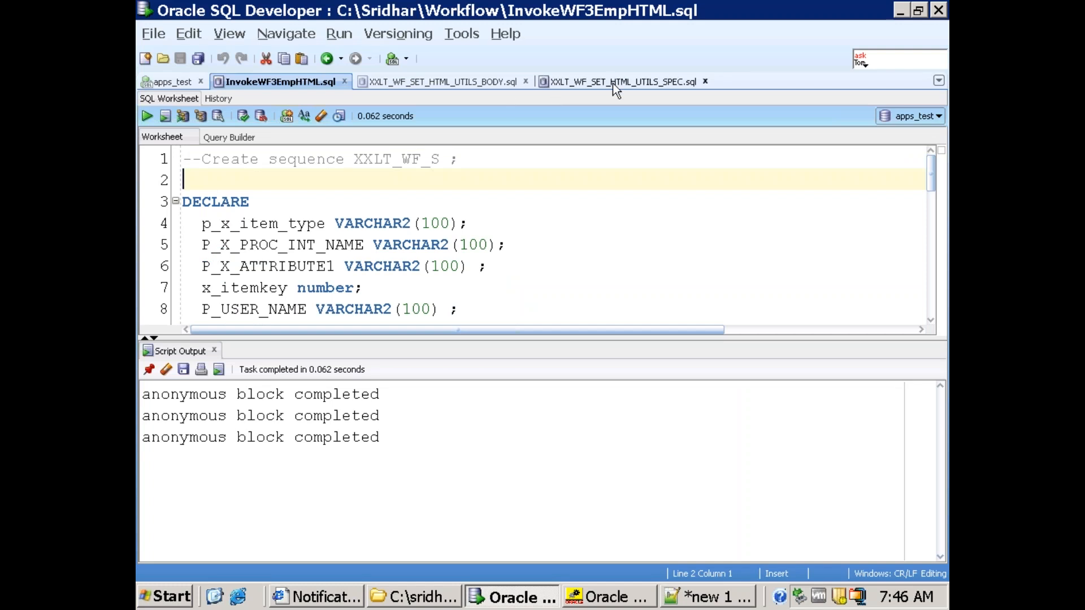
pyautogui.click(616, 81)
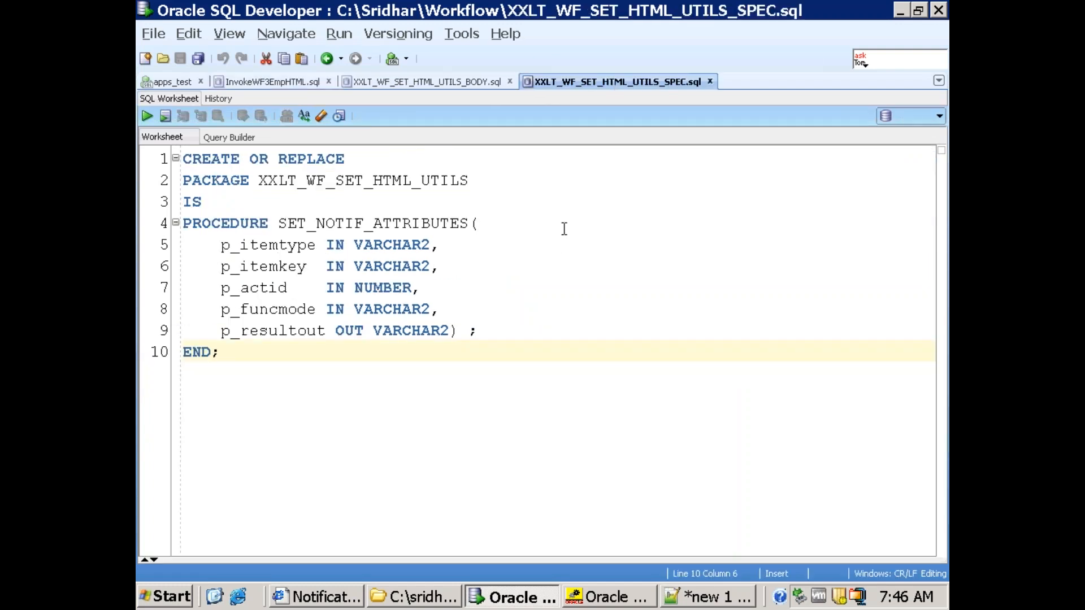
pyautogui.click(423, 81)
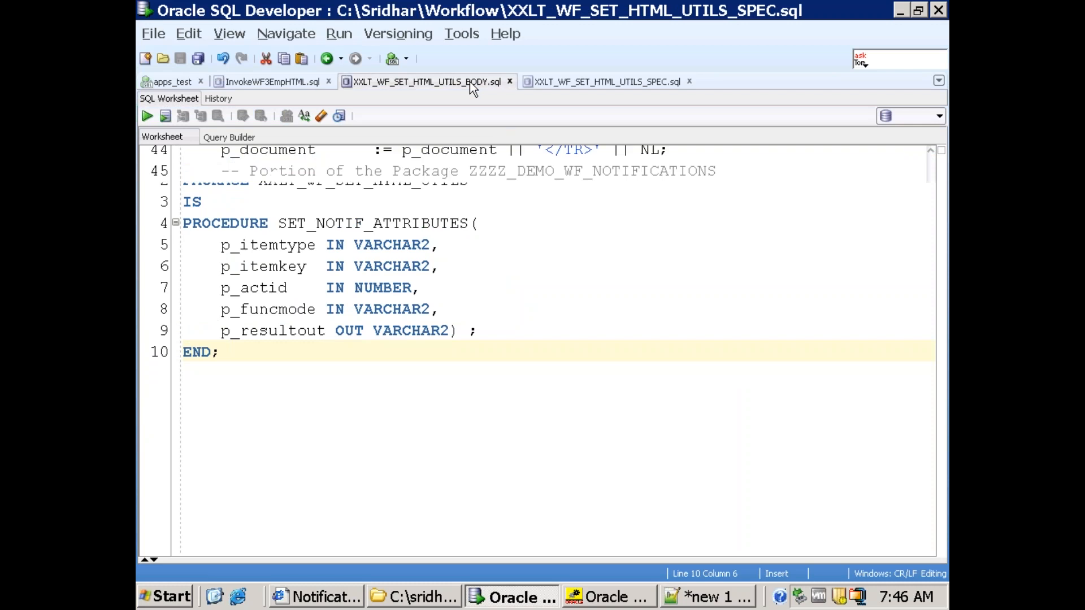
# Show SET_NOTIF_ATTRIBUTES setting XXEMP_TABLE to the PLSQL:XXLT_WF_SET_HTML_UTILS.EMP_TABLE document
pyautogui.click(422, 81)
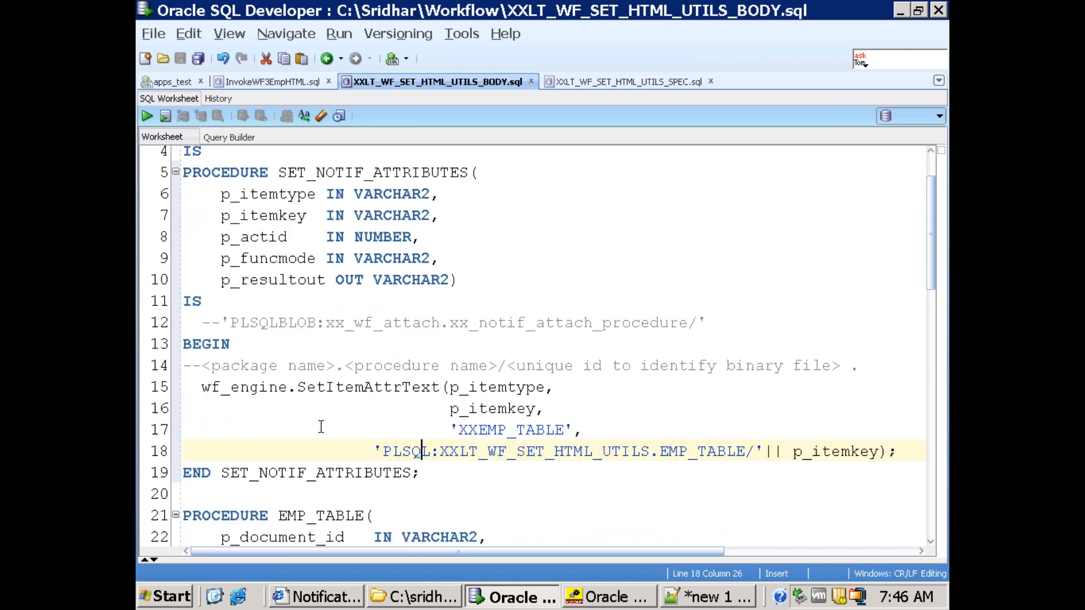
pyautogui.moveTo(339, 409)
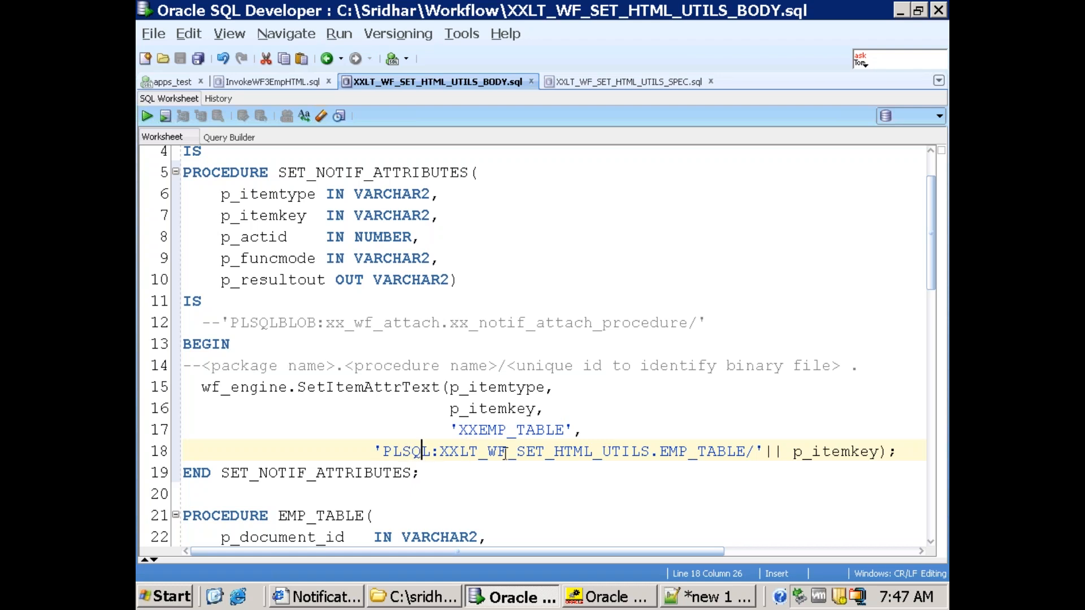
pyautogui.moveTo(570, 469)
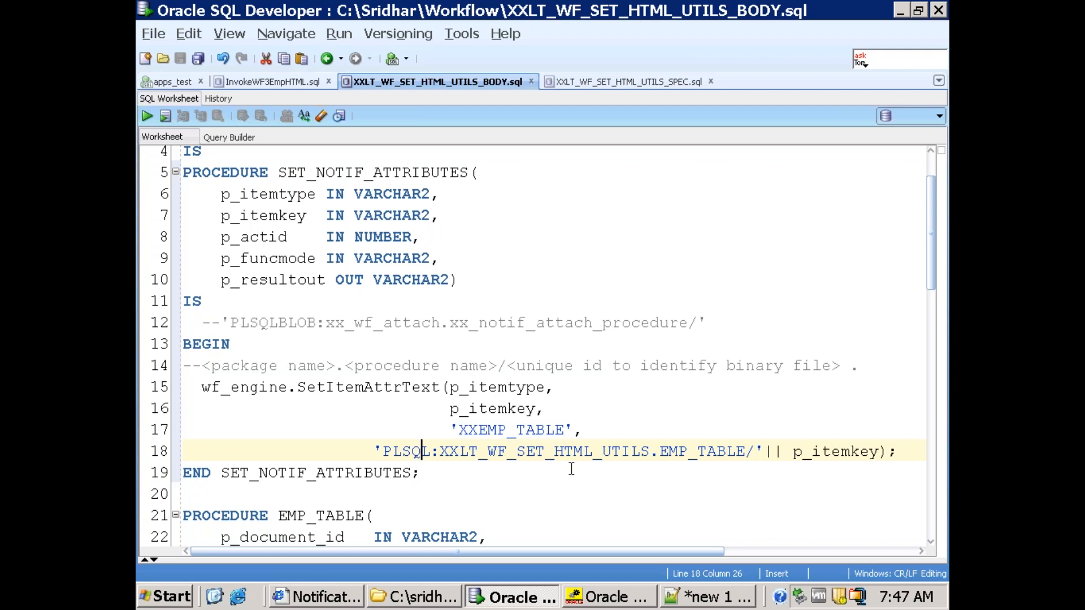
pyautogui.moveTo(703, 452)
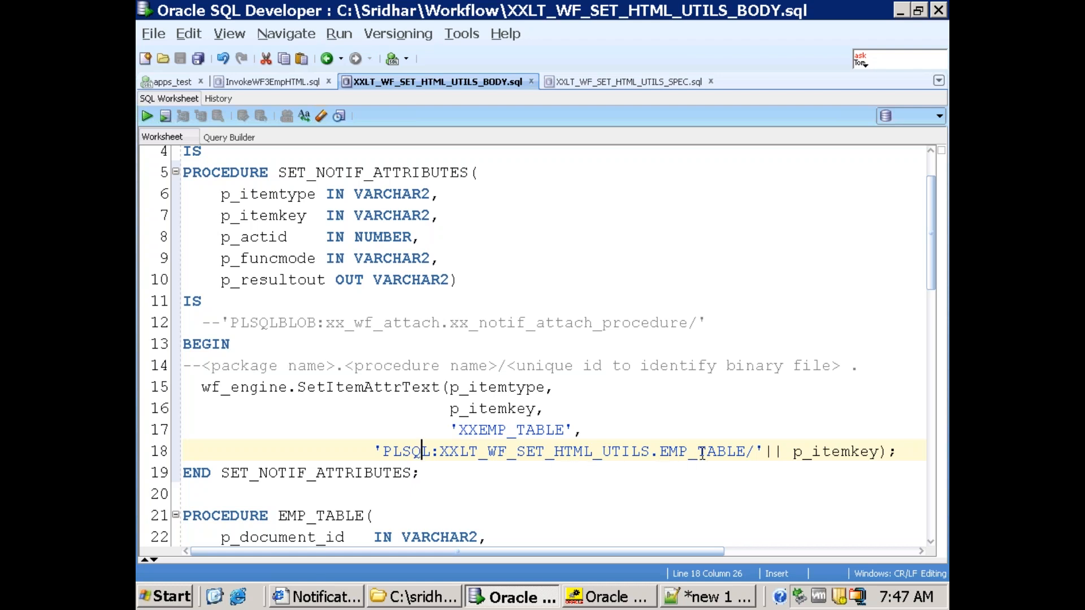
pyautogui.moveTo(559, 529)
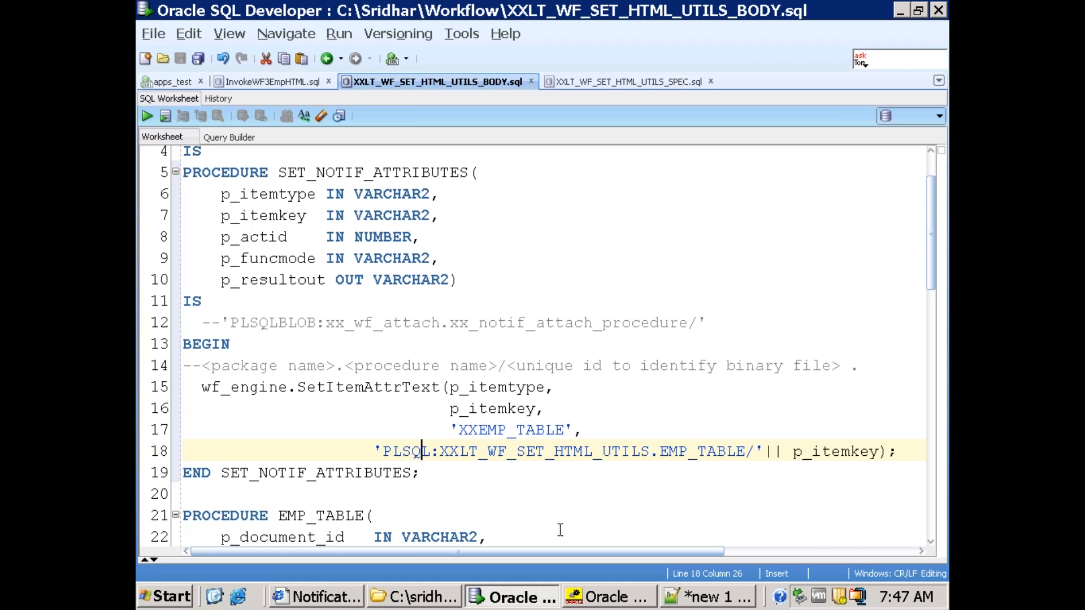
pyautogui.moveTo(431, 500)
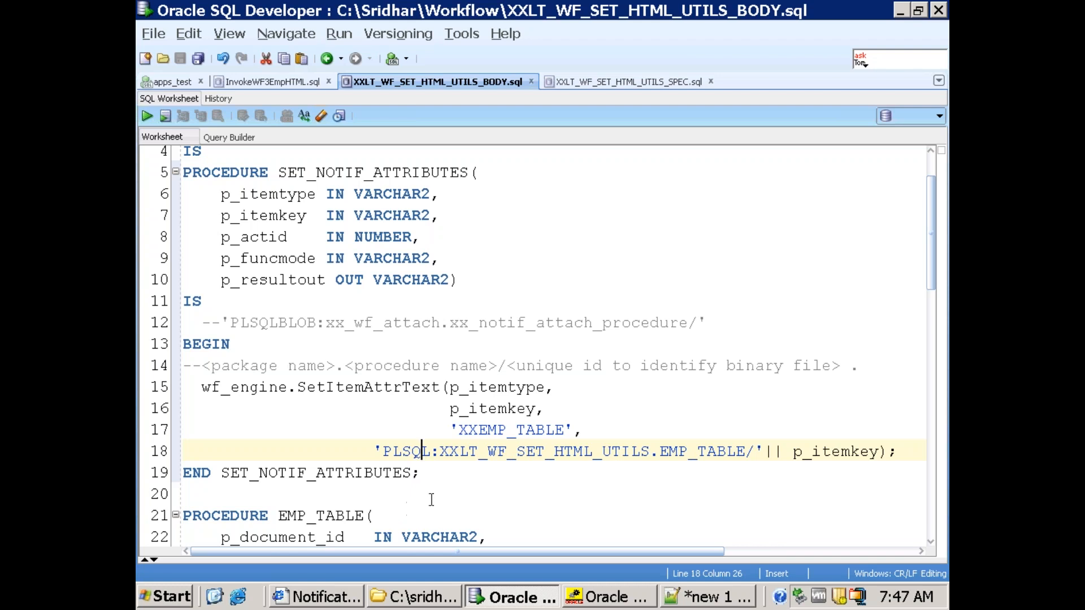
pyautogui.moveTo(797, 345)
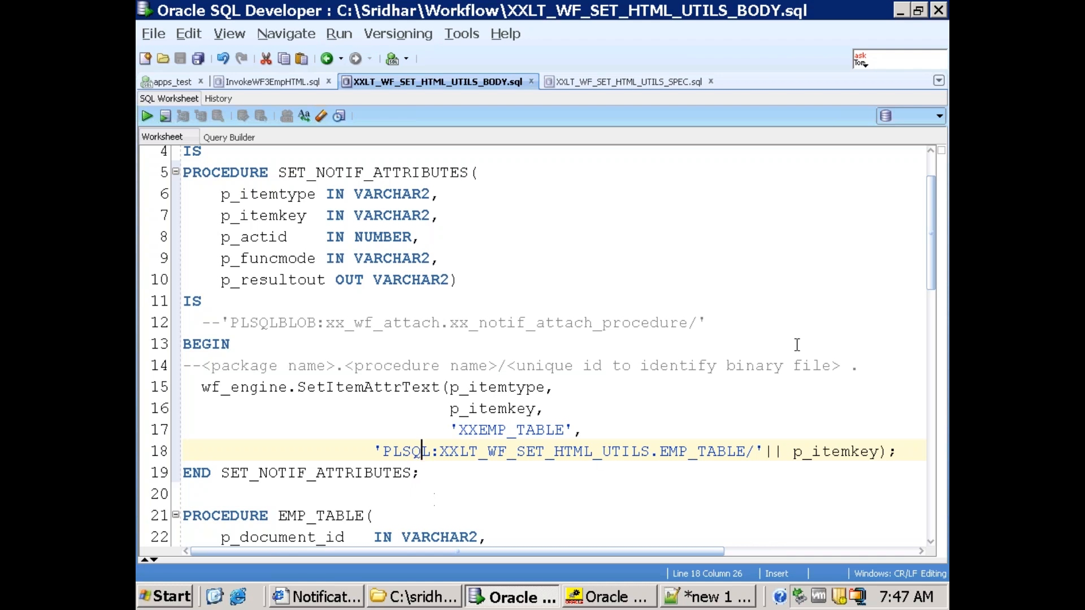
pyautogui.moveTo(642, 367)
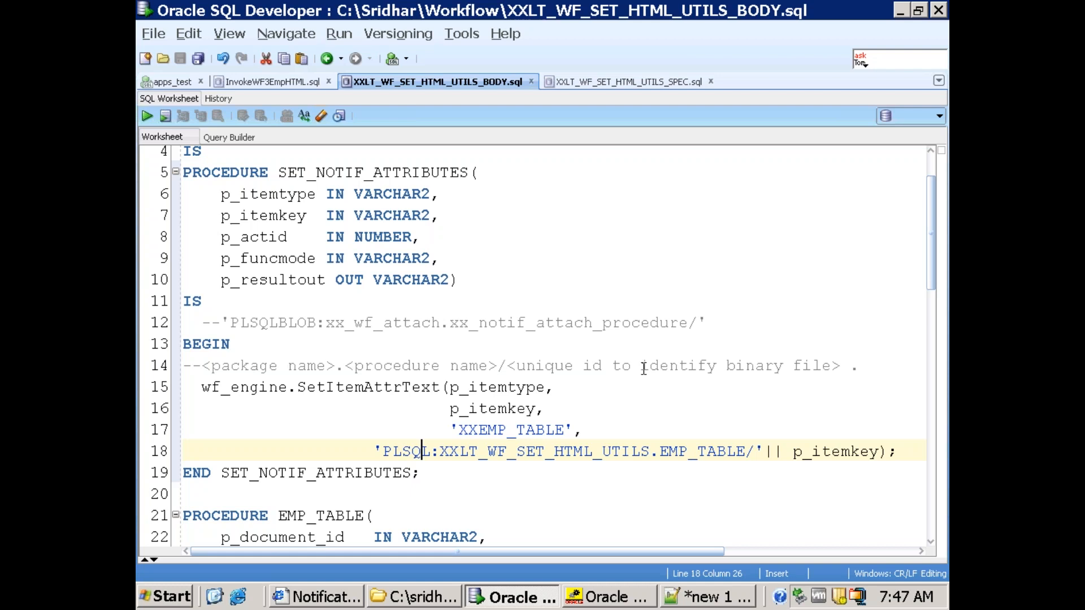